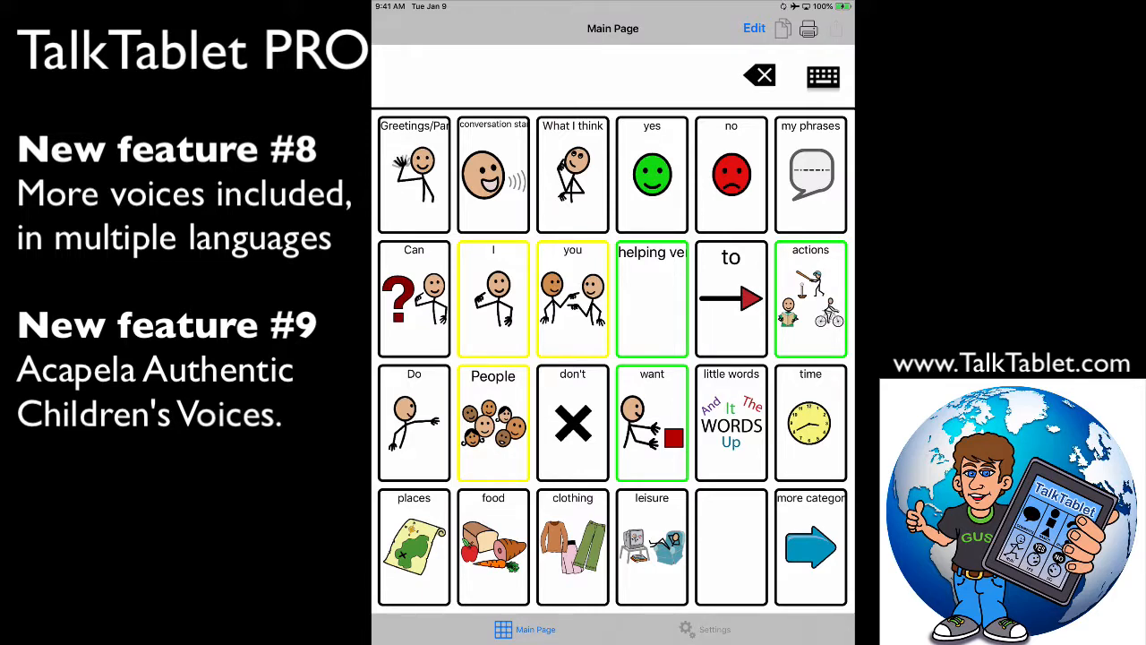
Reach Speech Settings from the Settings area via the main Settings list
click(711, 630)
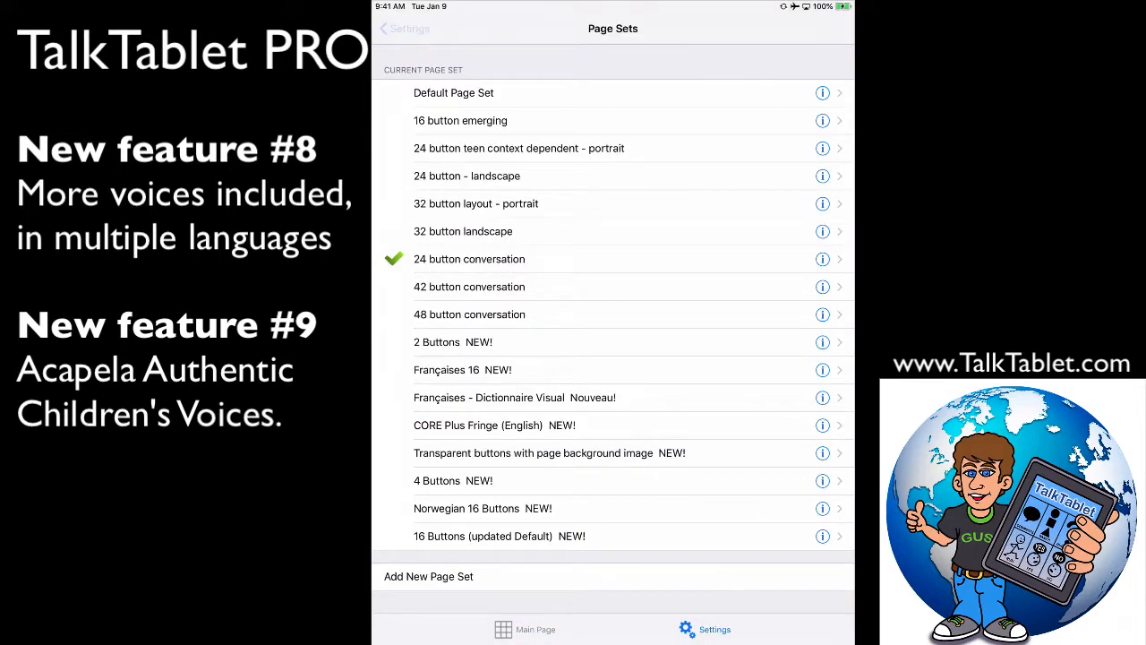
click(408, 29)
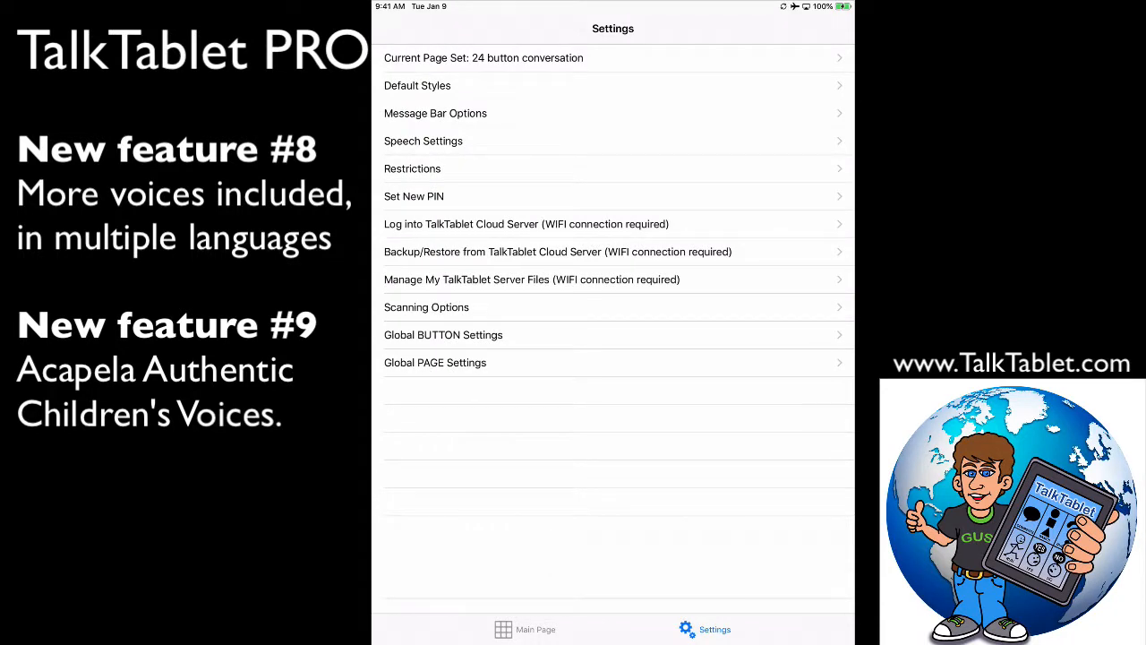
click(423, 139)
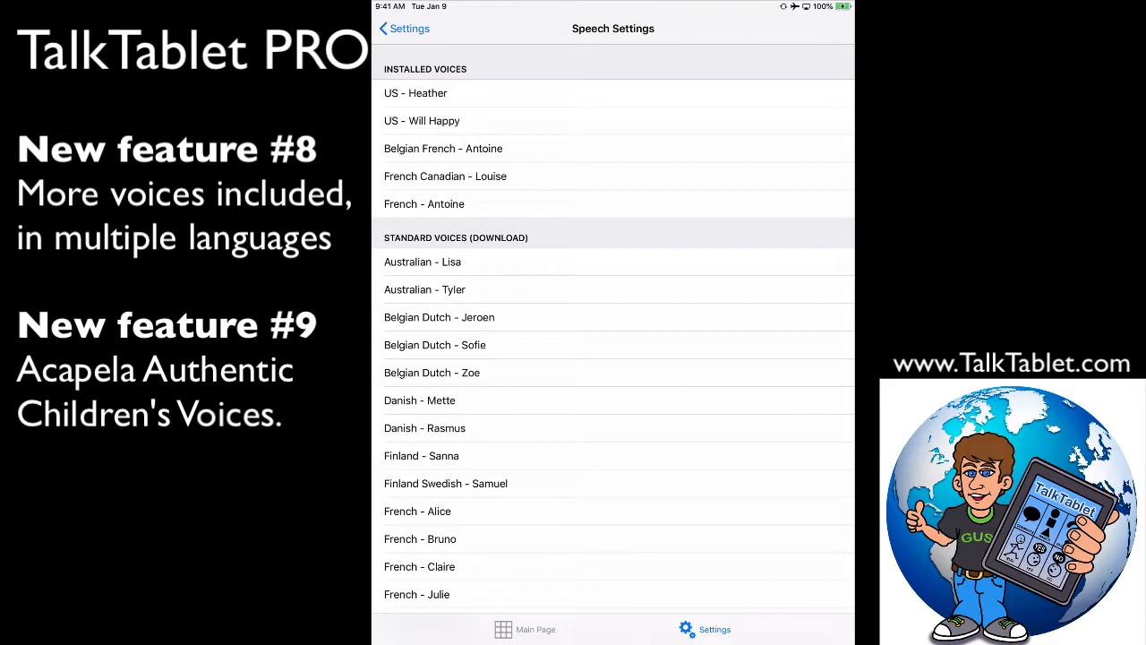
scroll(down, 3)
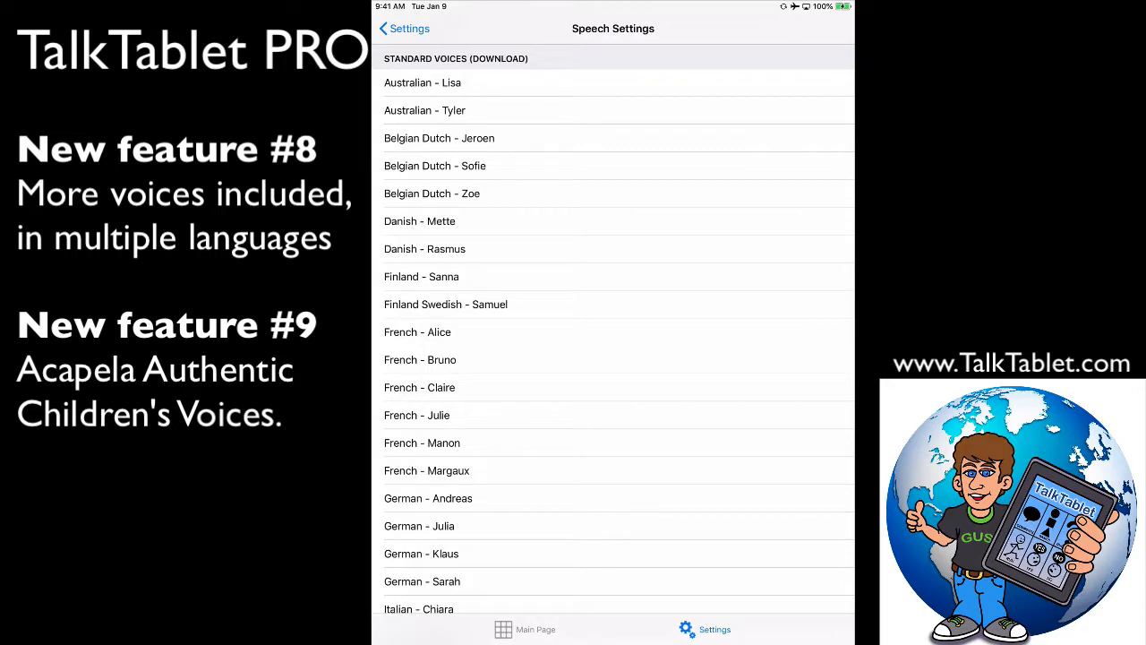
scroll(down, 3)
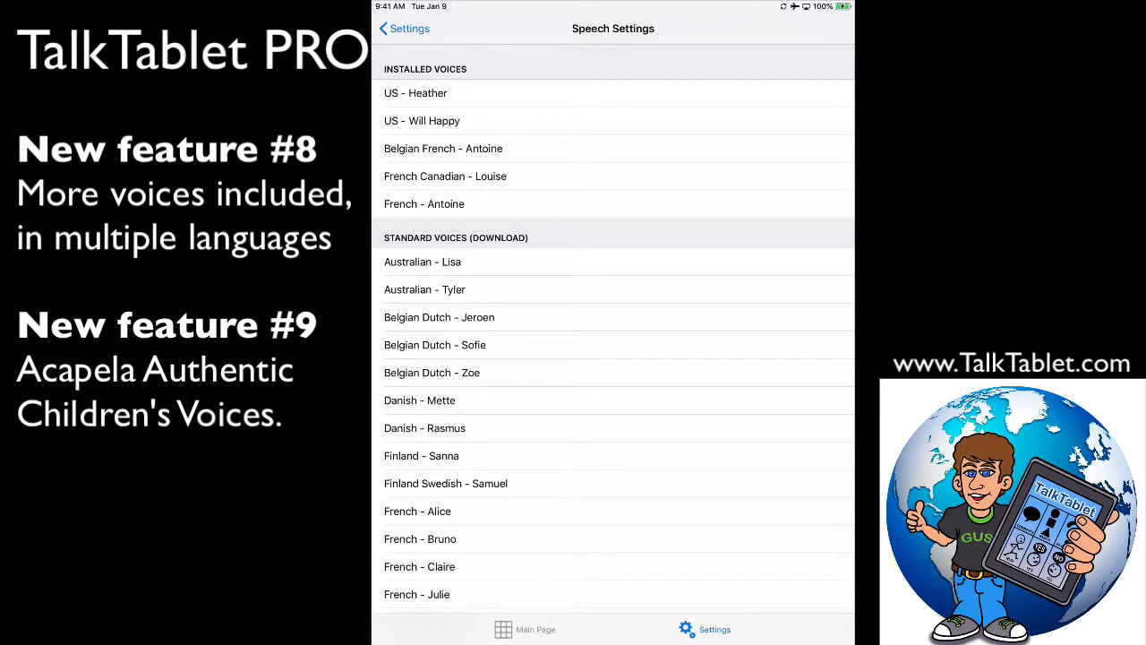
Sample US - Heather and US - Will Happy, then leave French Canadian - Louise checked
click(414, 93)
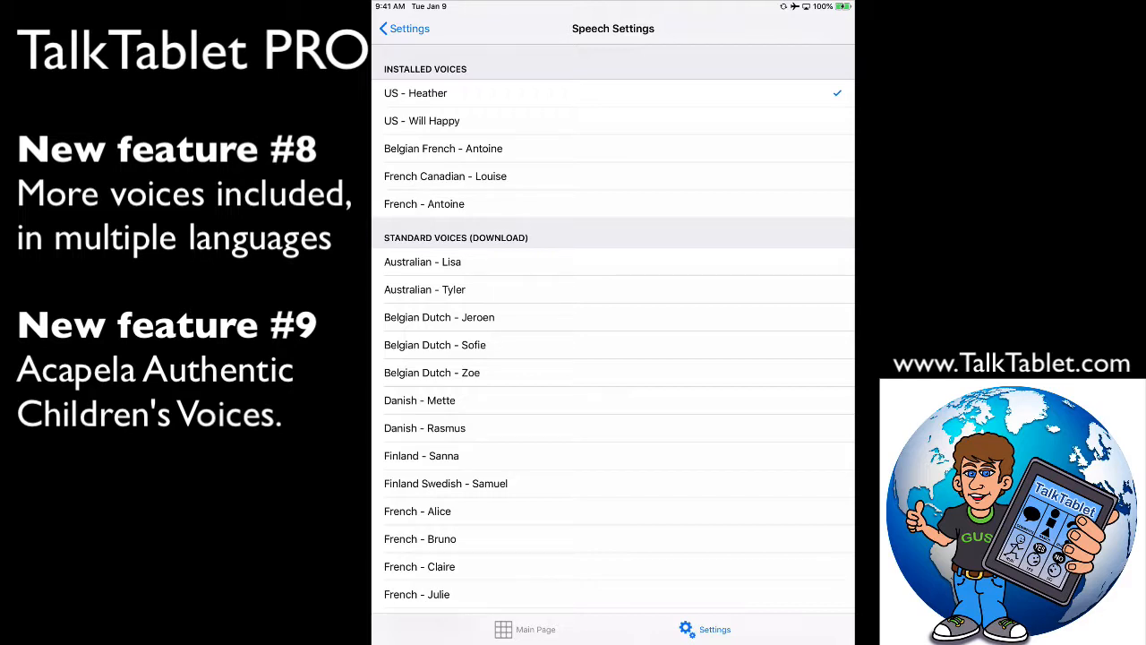
click(423, 120)
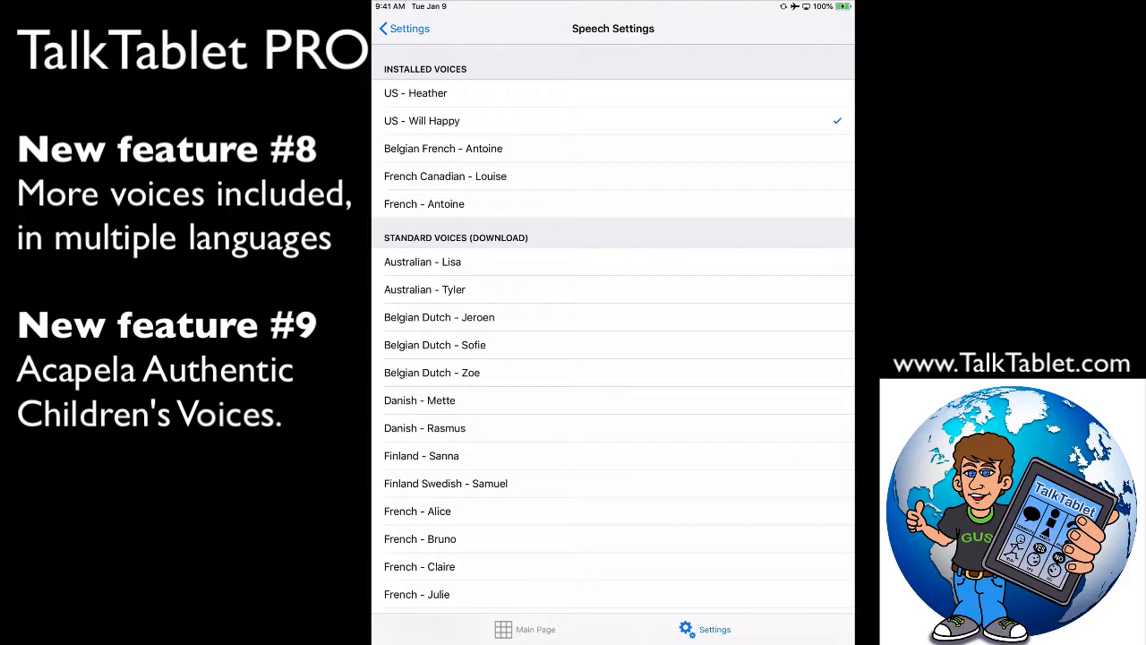
click(445, 176)
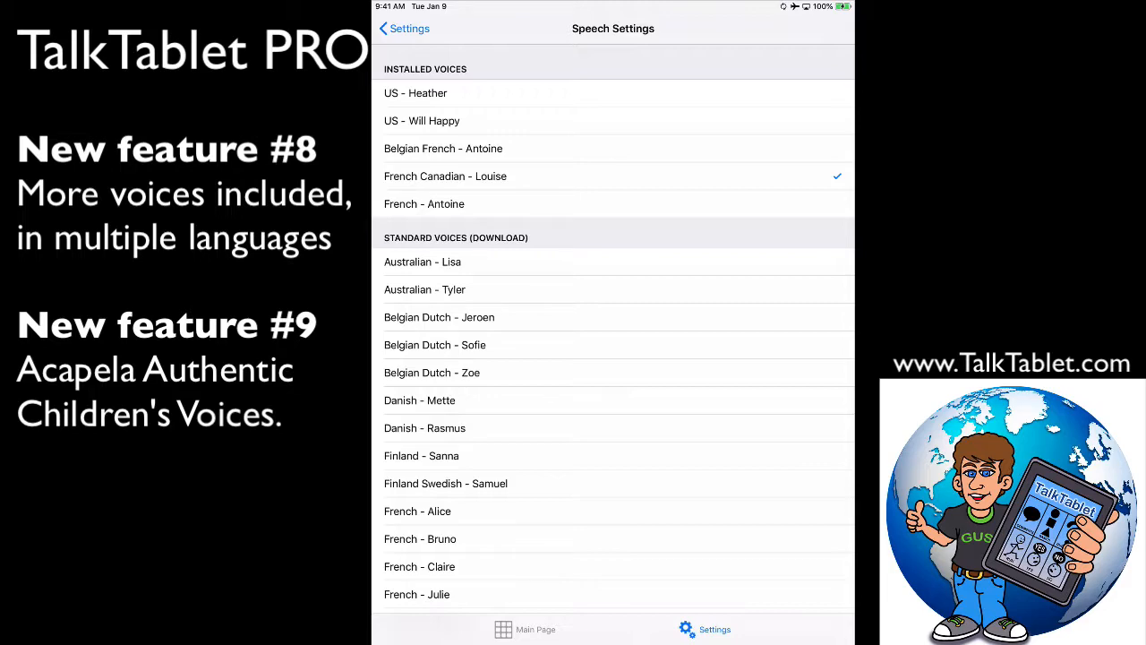
Scroll past the downloadable voices to the Premium Voices - In-App Purchase child voices
scroll(down, 3)
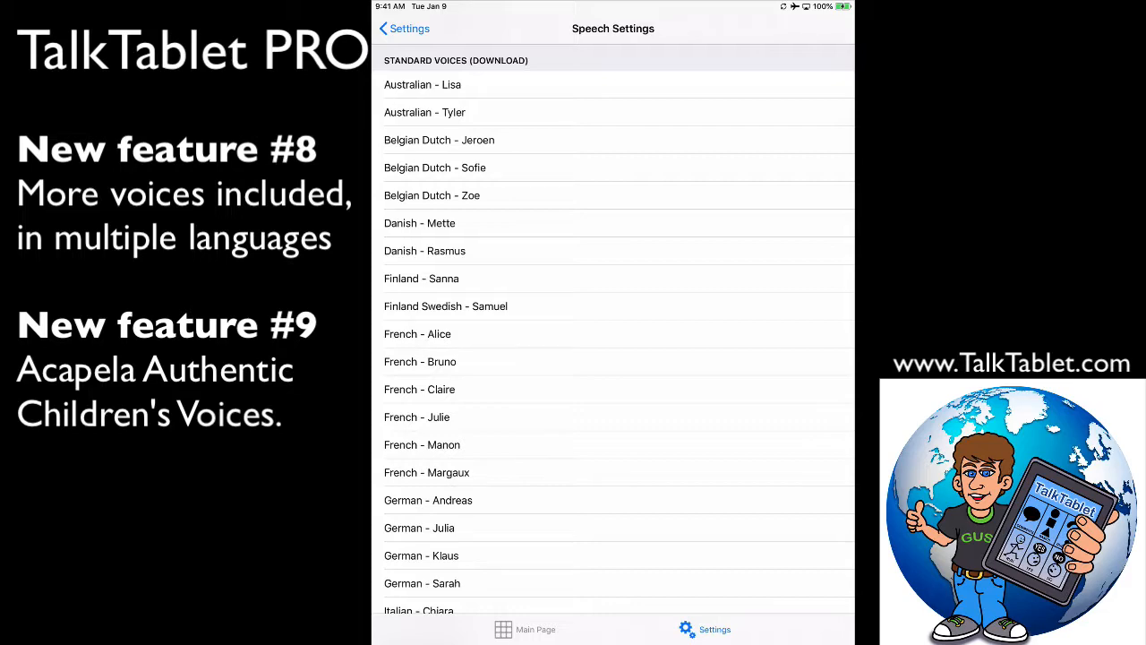
scroll(down, 3)
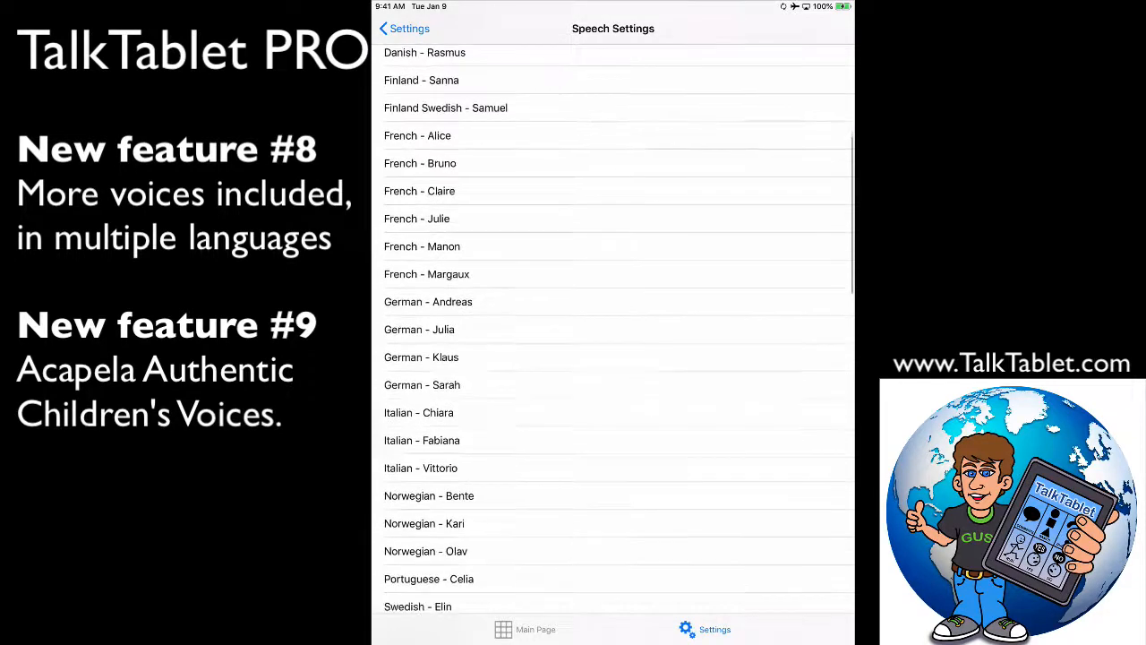
scroll(down, 3)
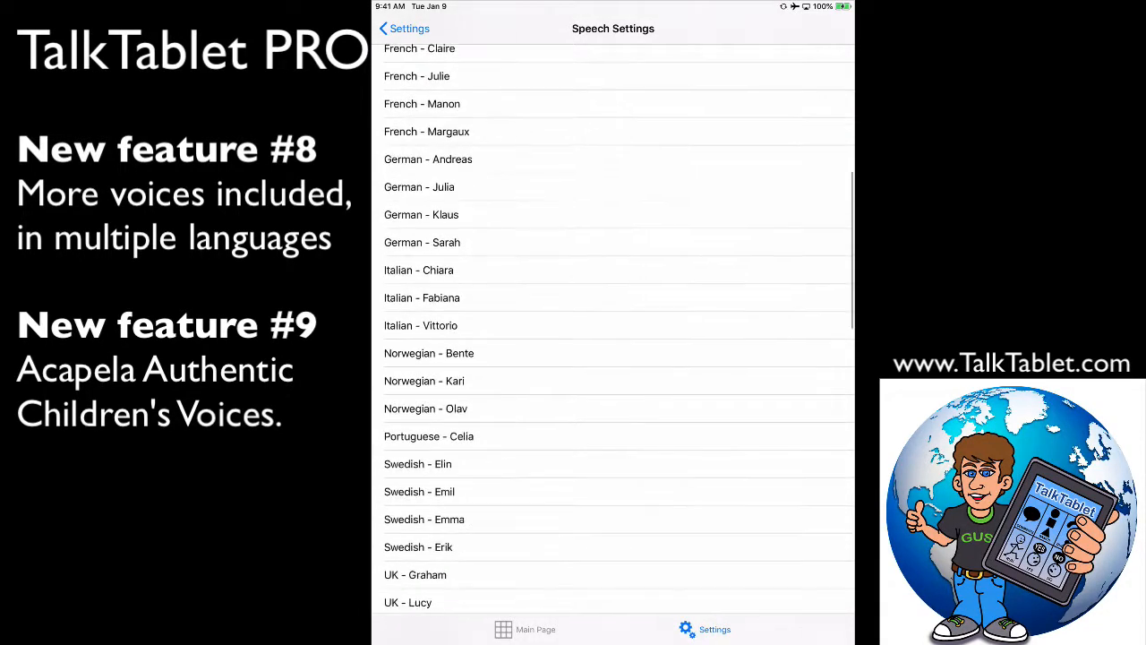
scroll(down, 3)
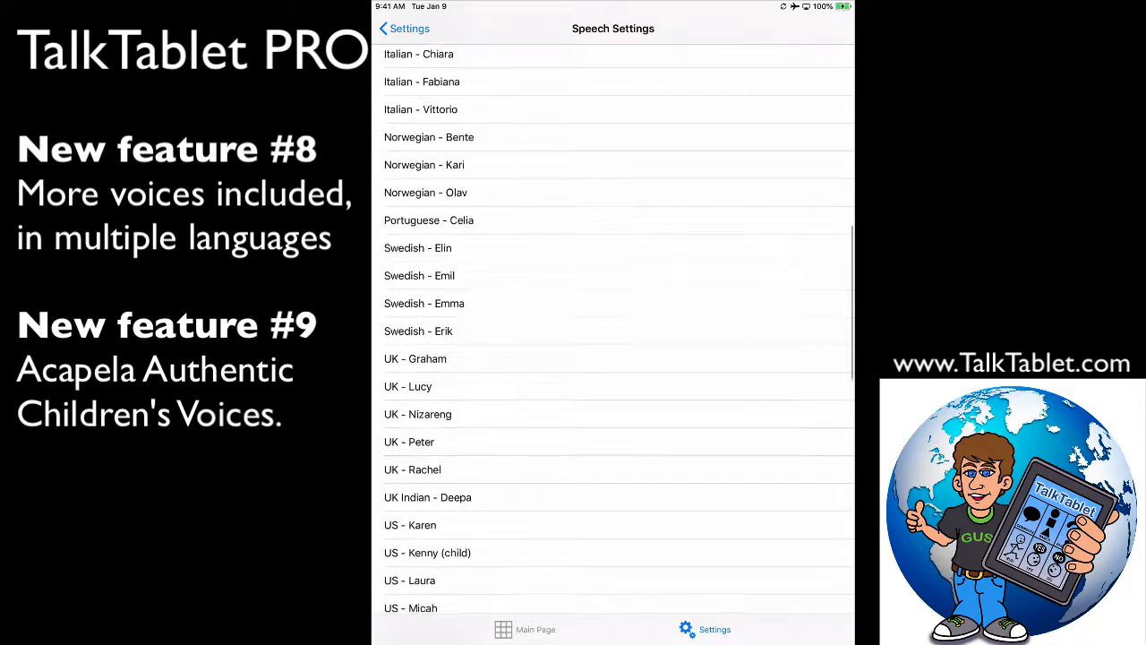
scroll(down, 3)
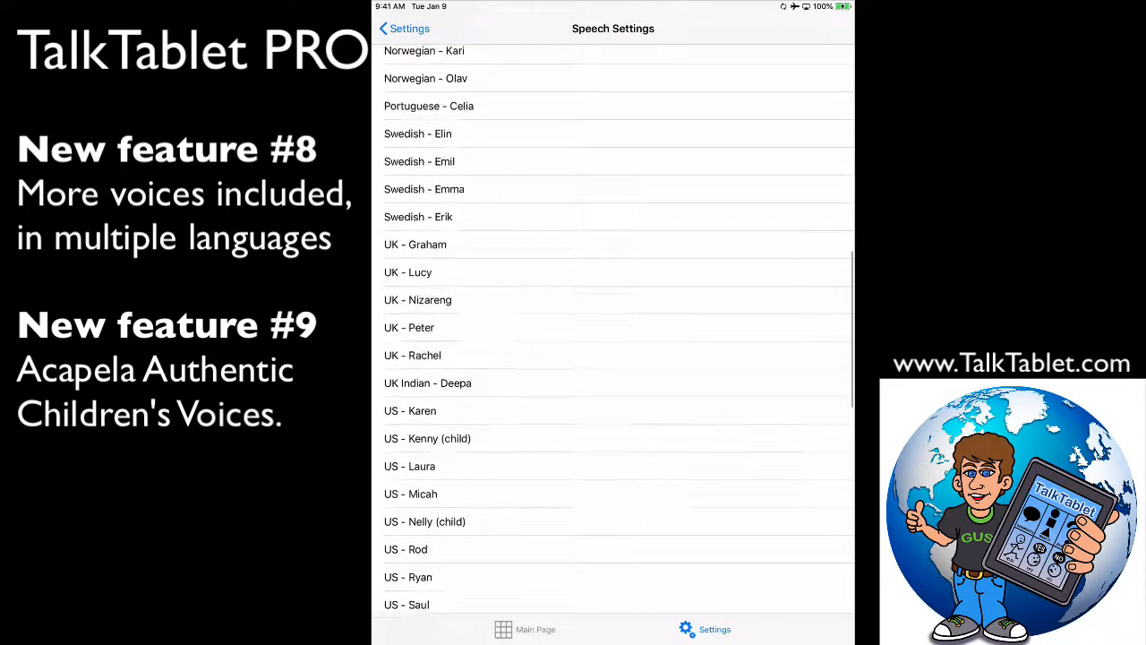
scroll(down, 3)
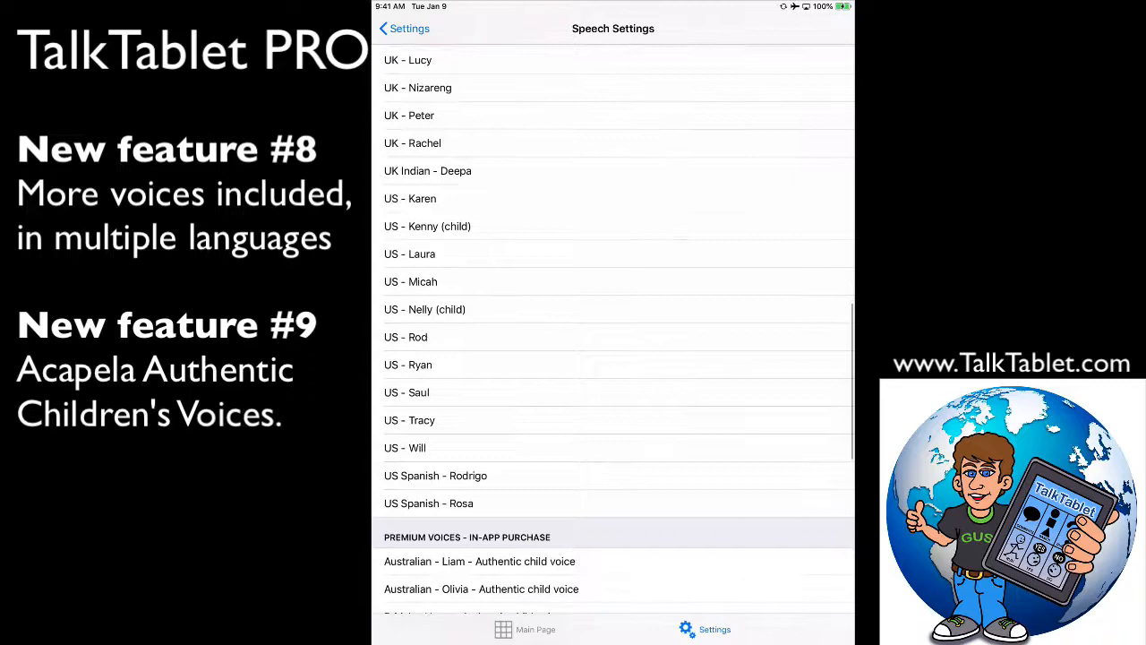
scroll(down, 3)
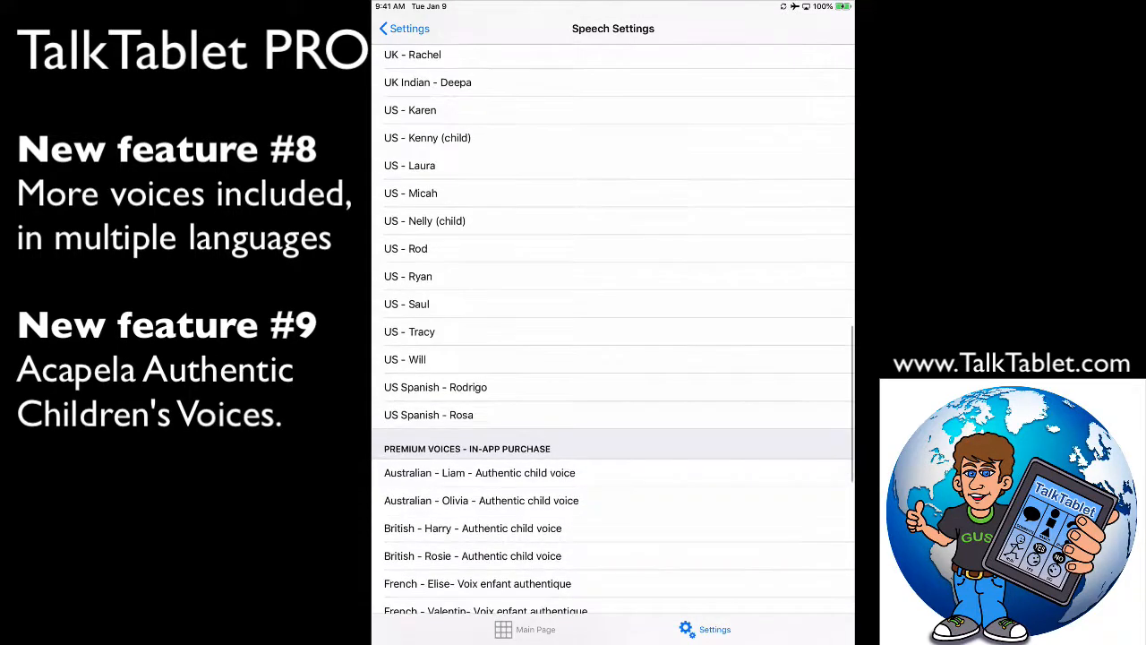
scroll(down, 3)
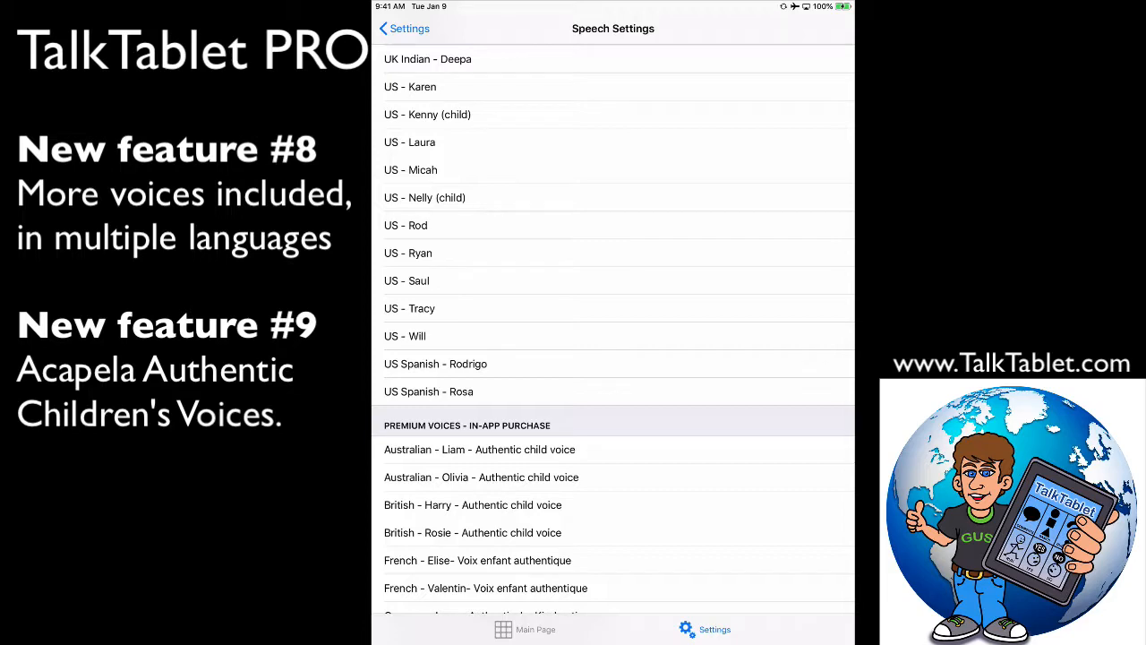
scroll(down, 3)
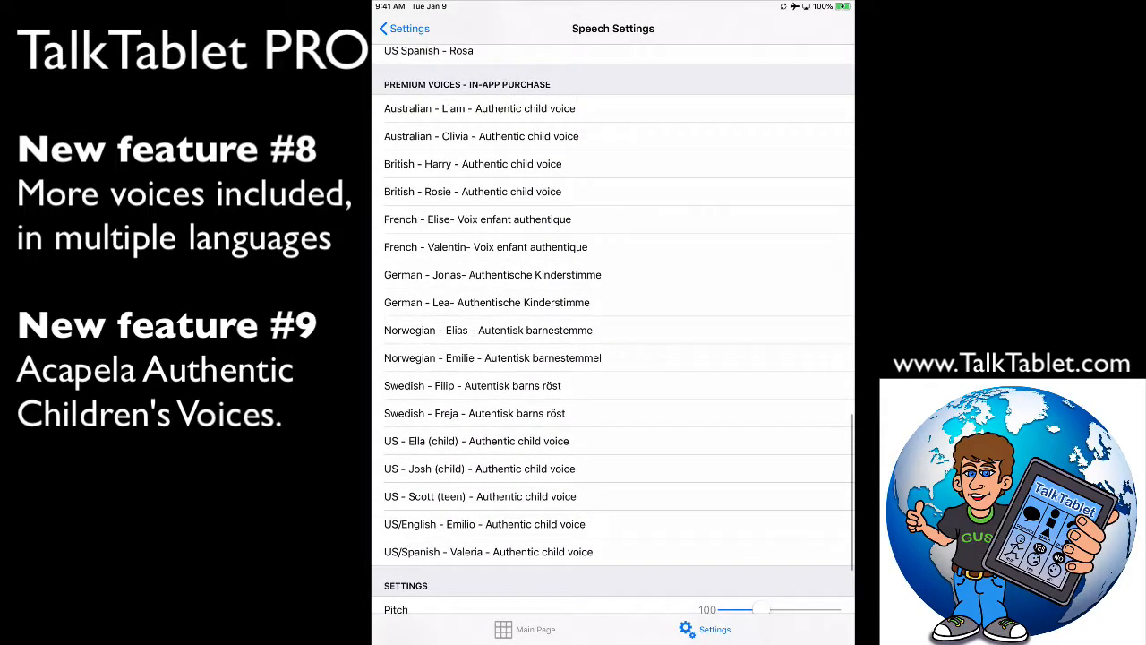
scroll(down, 3)
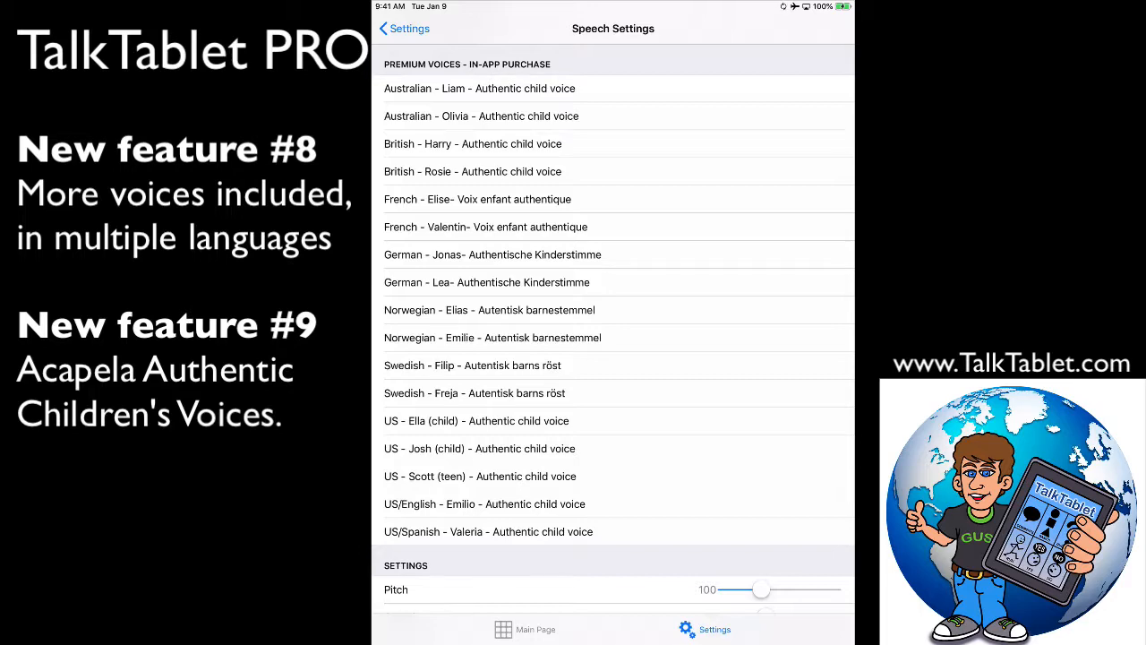
scroll(down, 3)
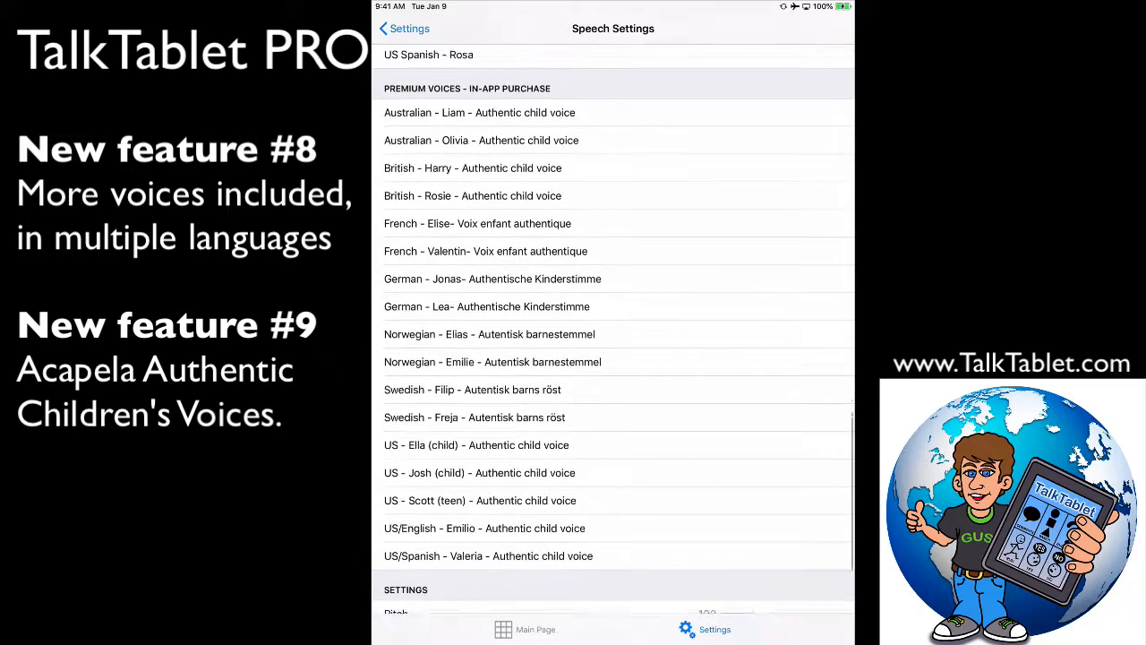
click(505, 111)
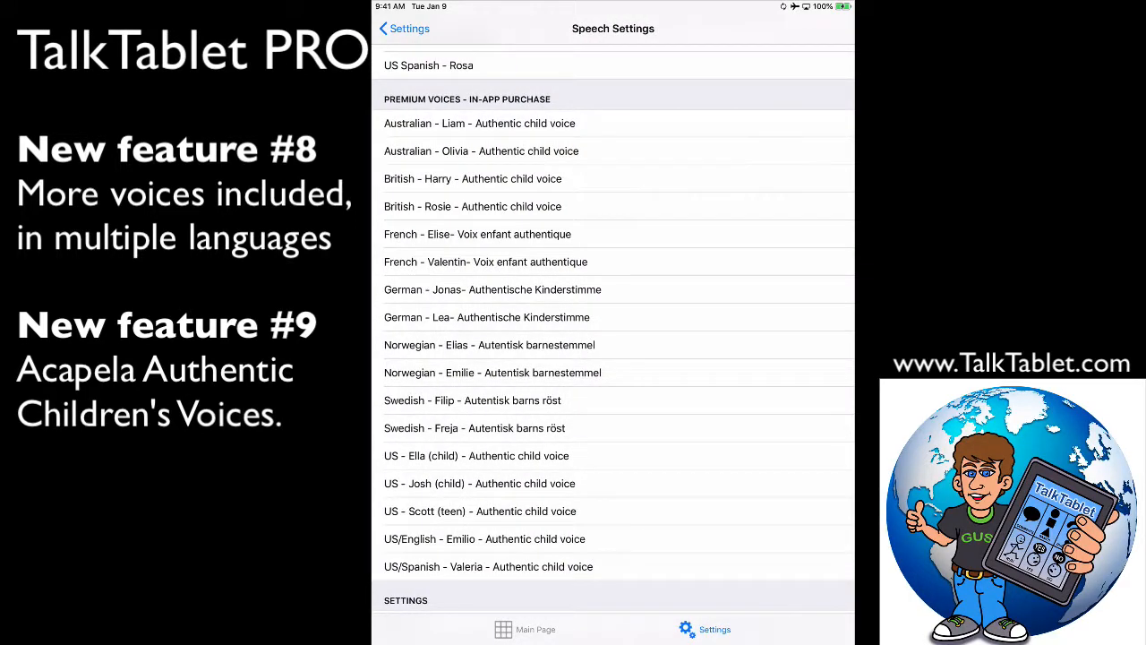
scroll(down, 3)
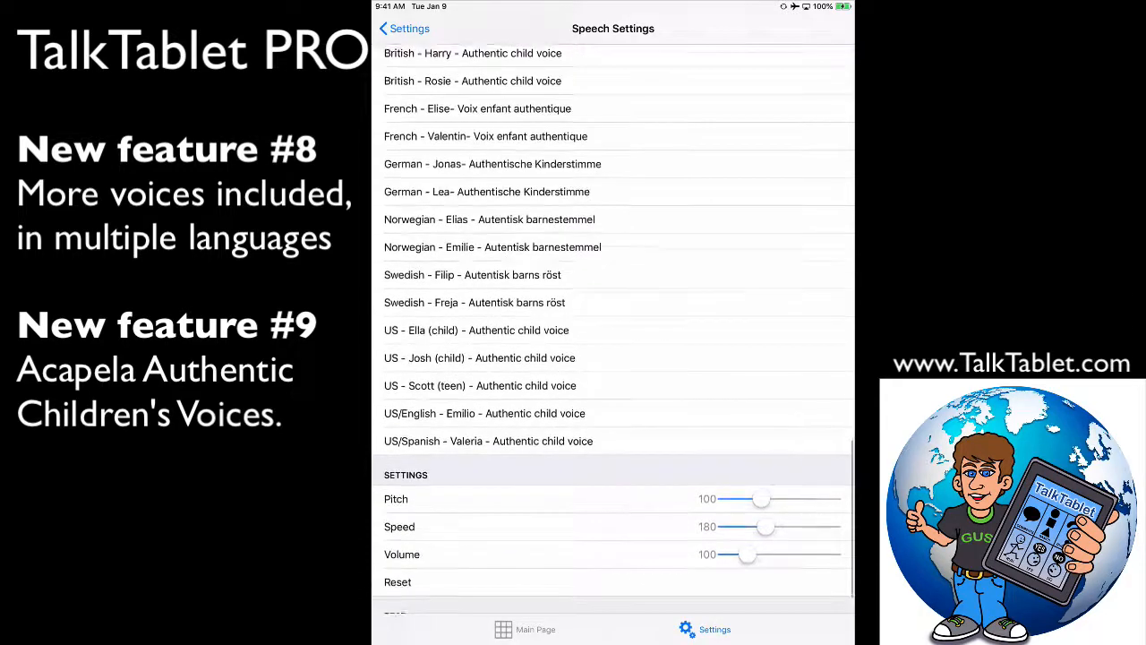
scroll(down, 3)
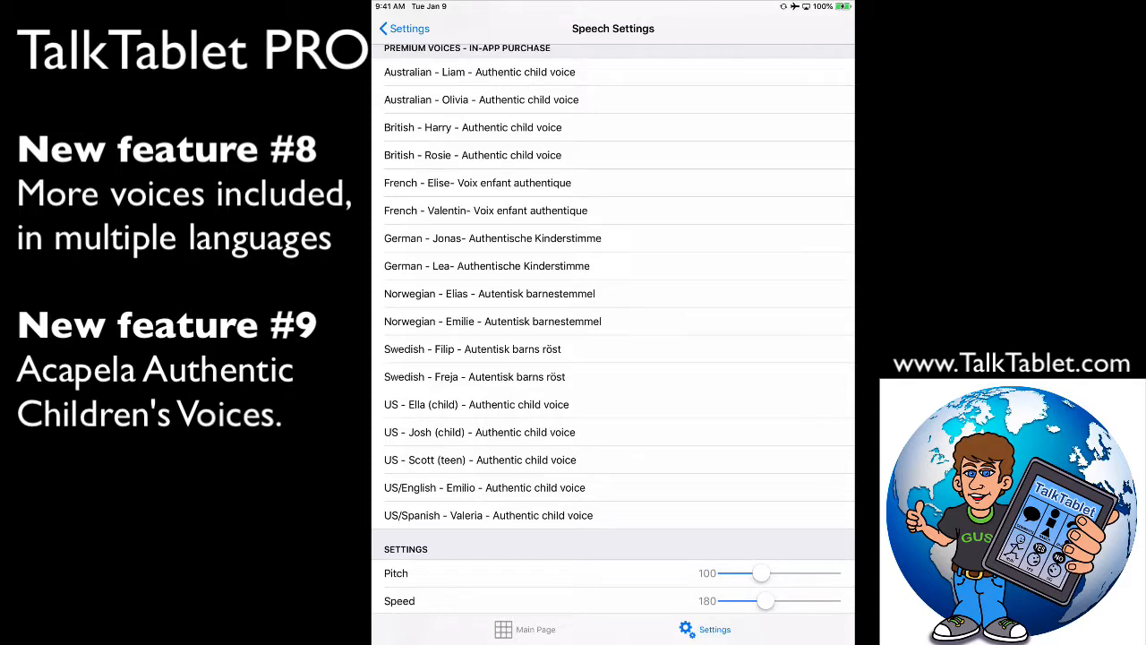
click(485, 211)
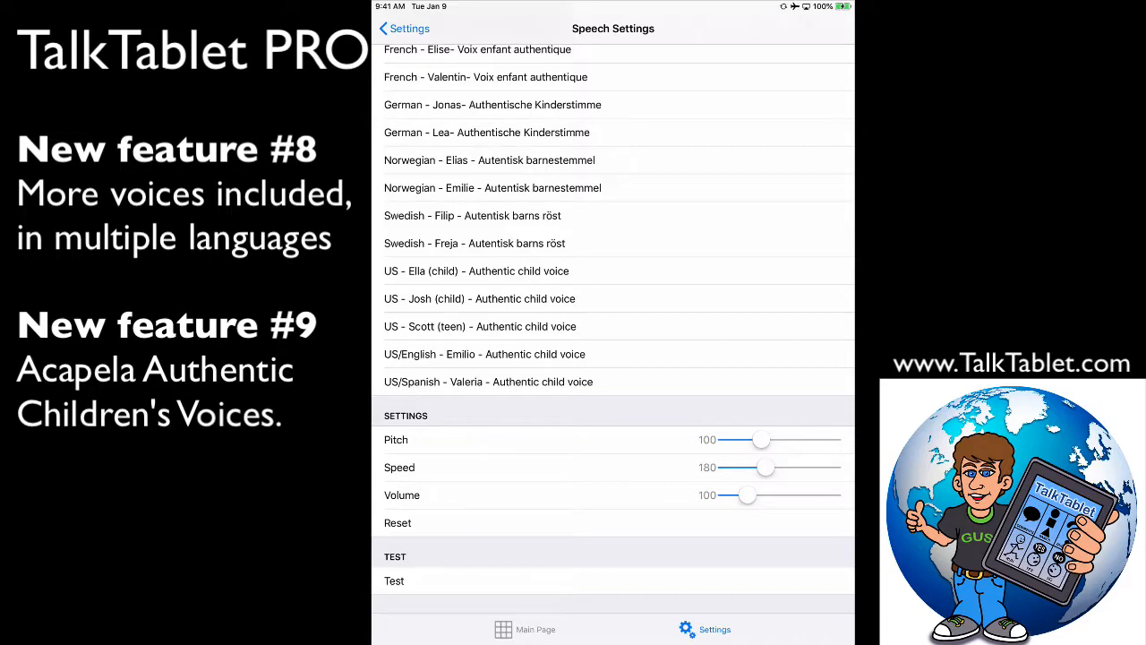
scroll(down, 3)
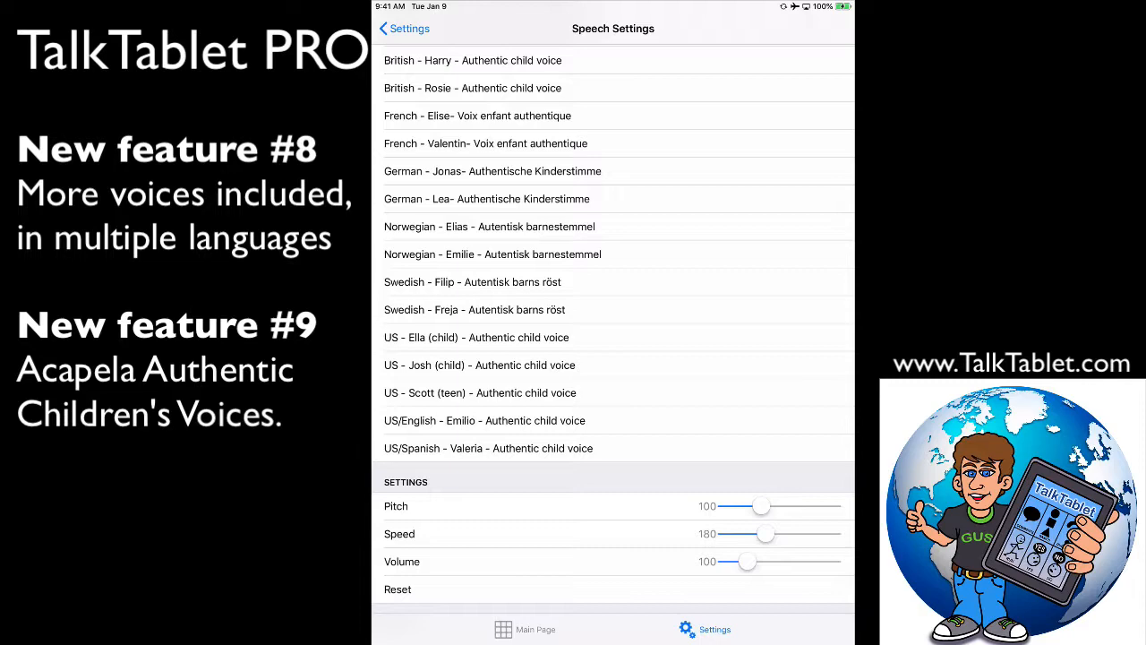
click(480, 365)
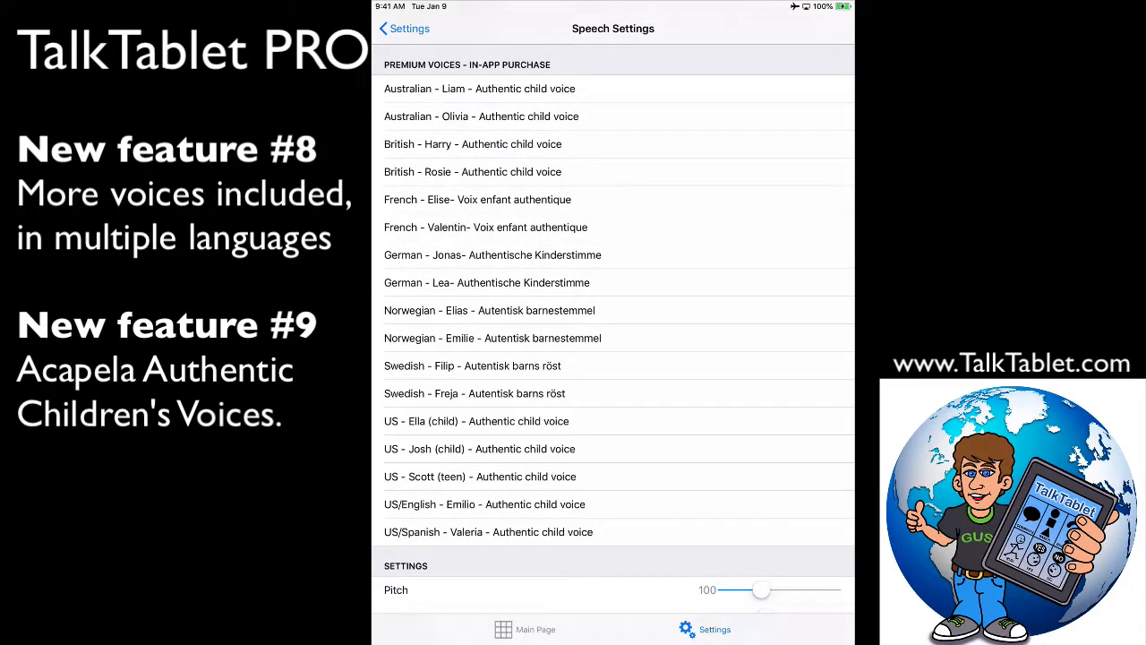
scroll(down, 3)
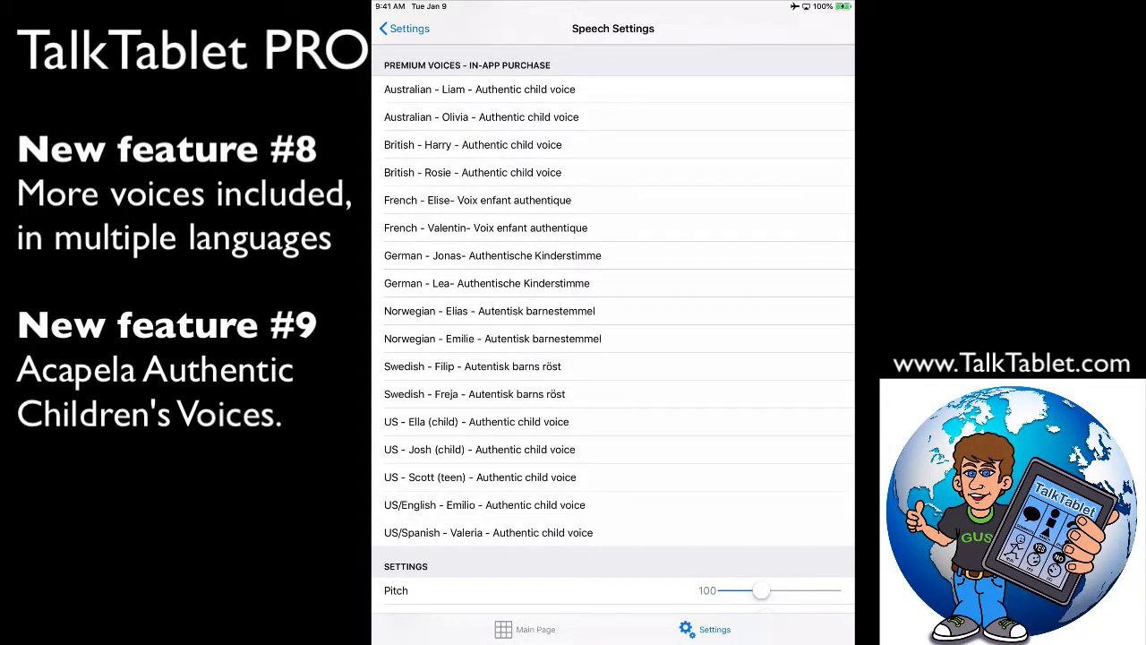
scroll(down, 3)
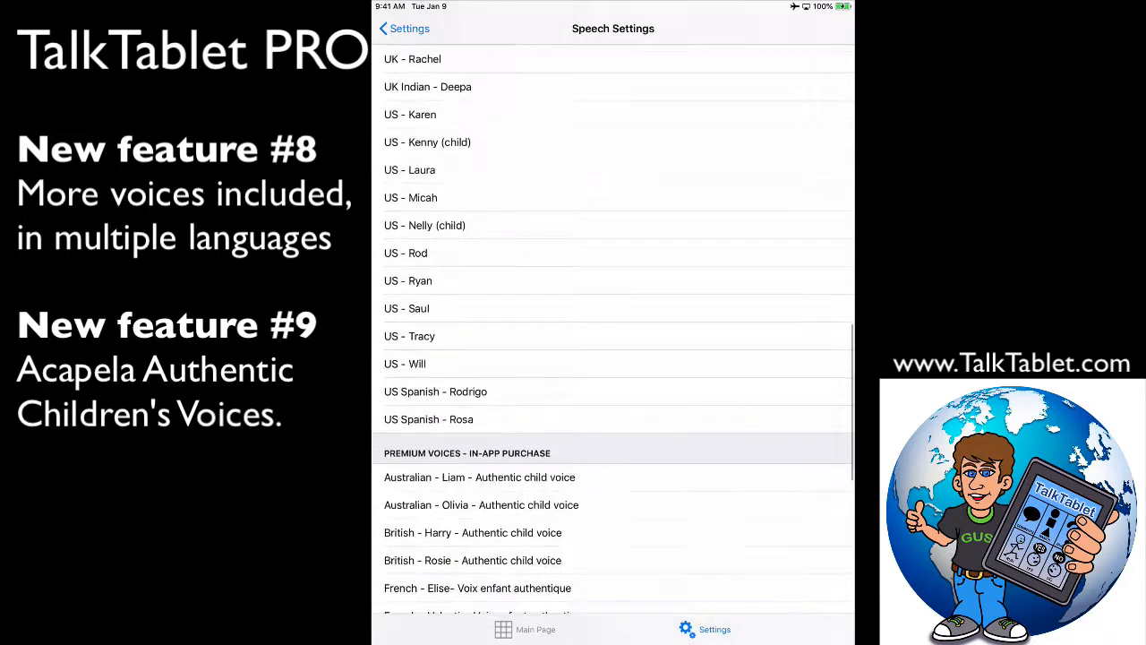
scroll(down, 3)
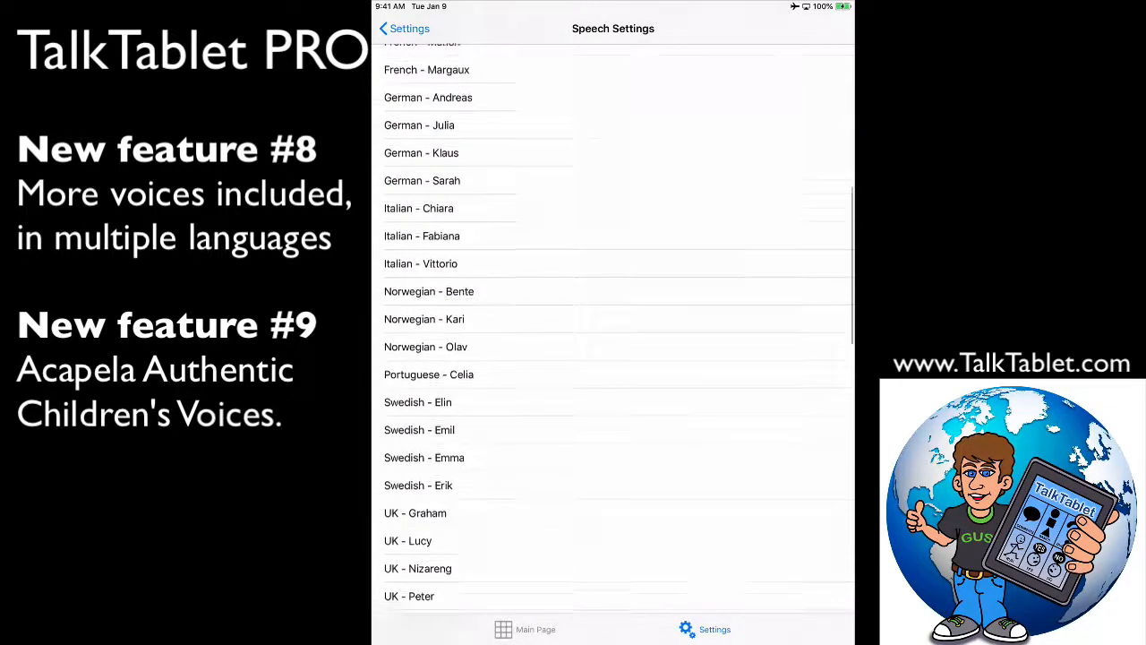
scroll(up, 3)
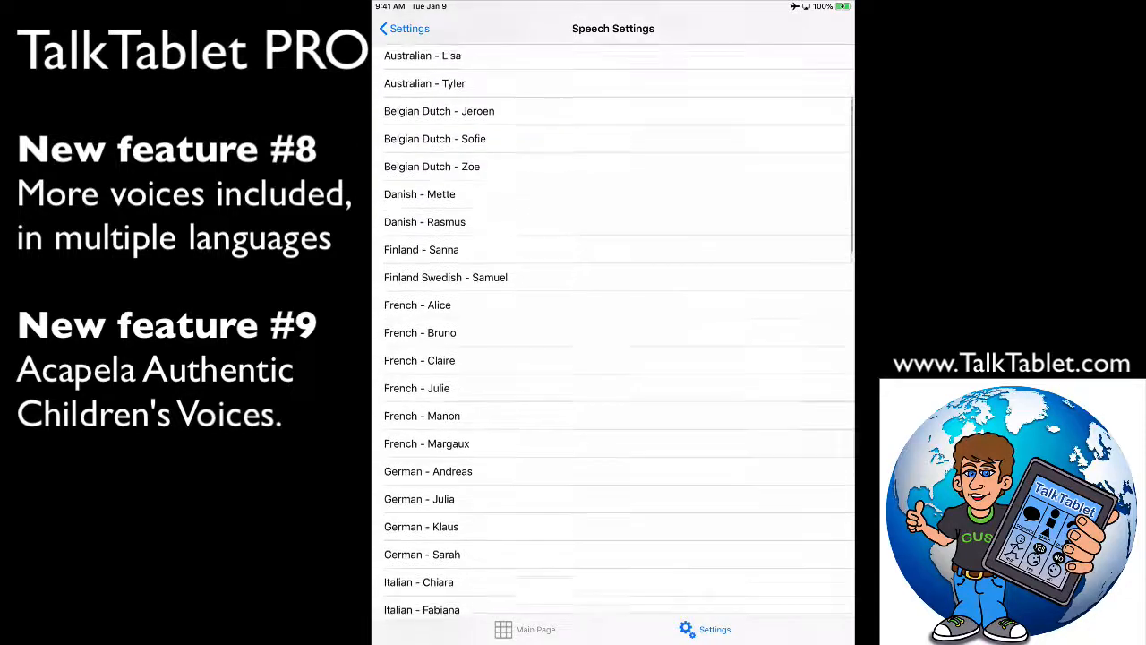
scroll(down, 3)
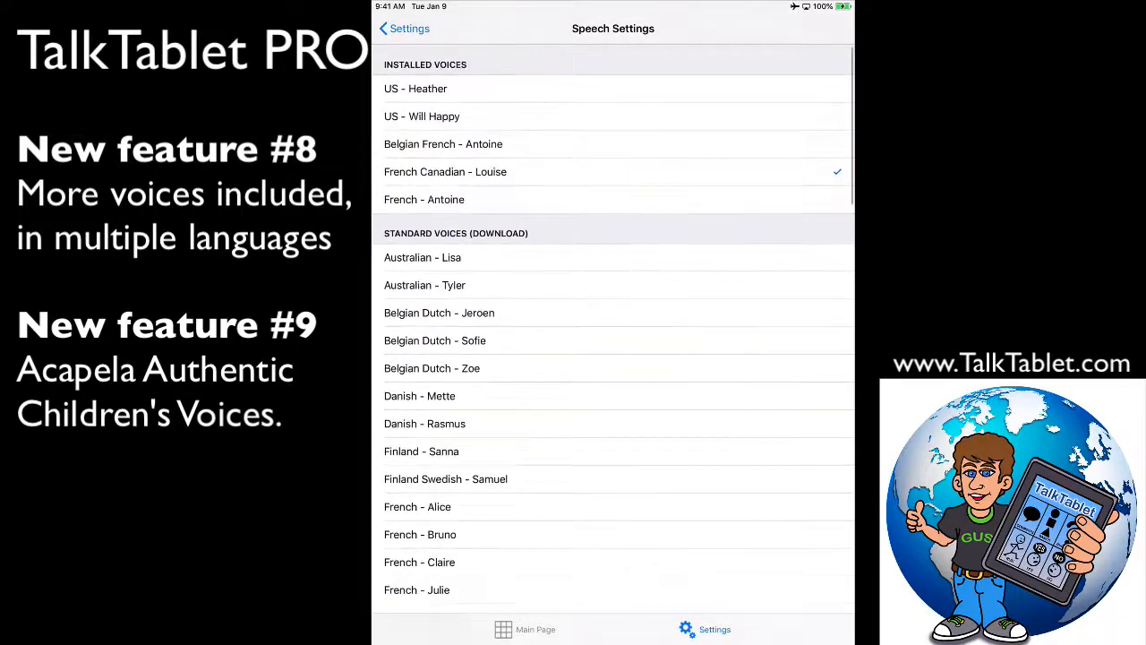
scroll(down, 3)
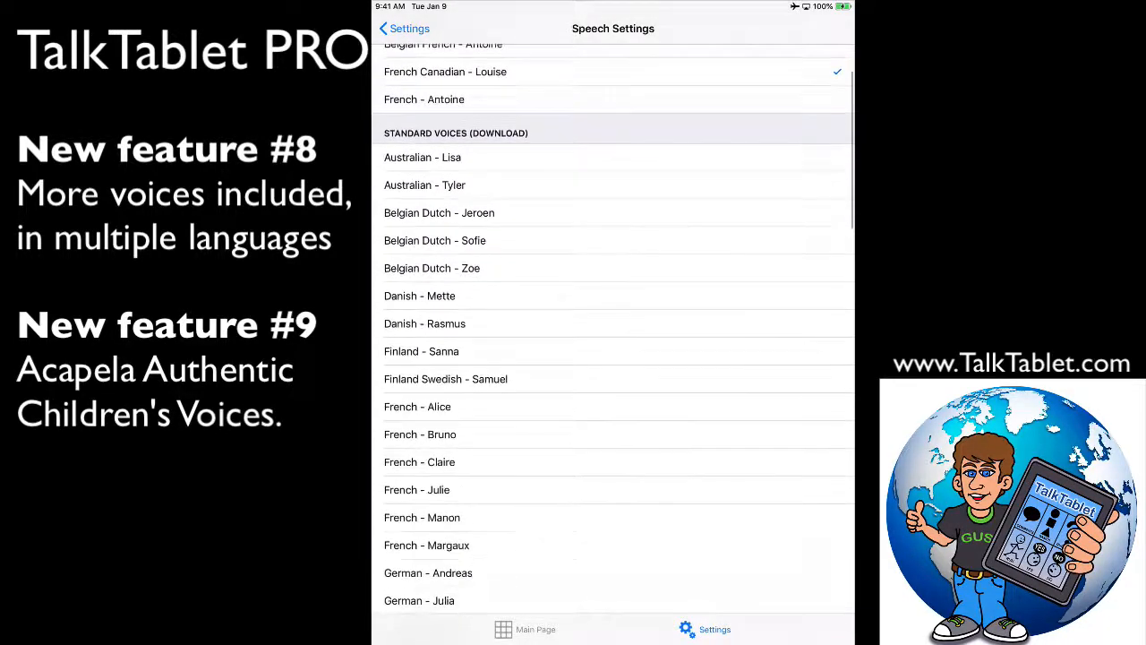
scroll(down, 3)
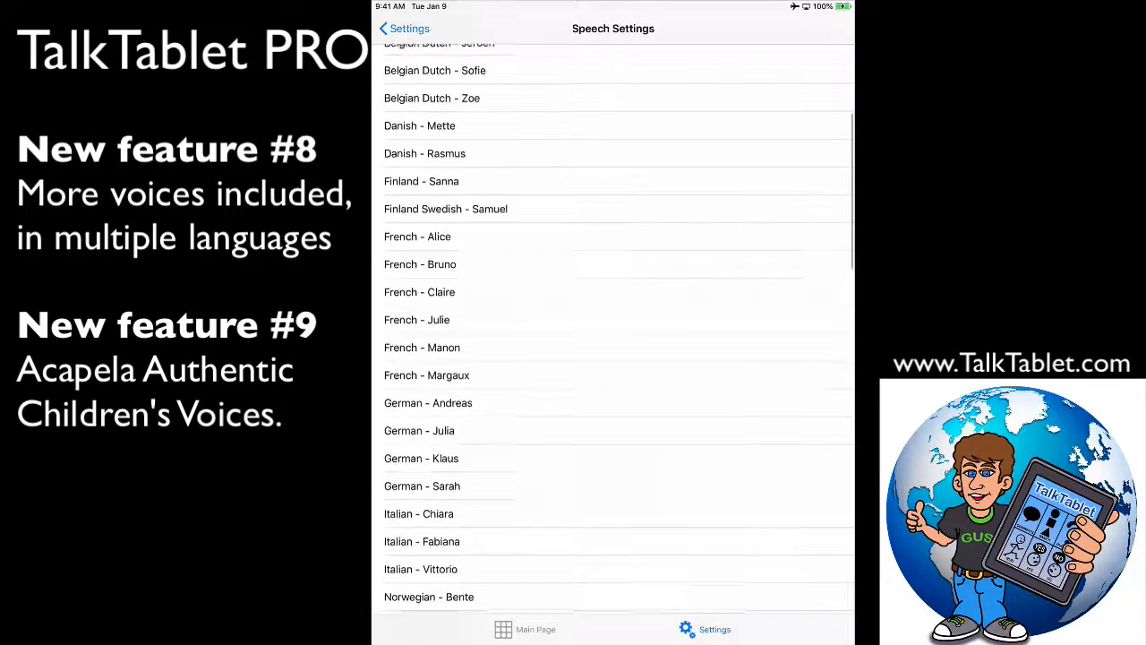
scroll(down, 3)
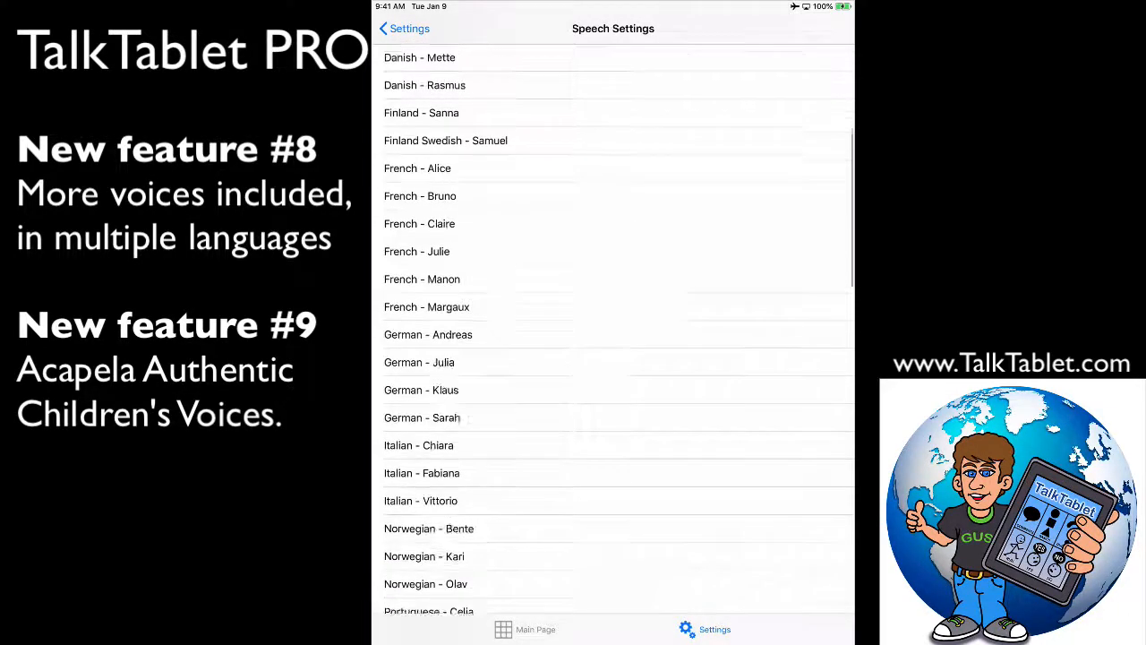
scroll(down, 3)
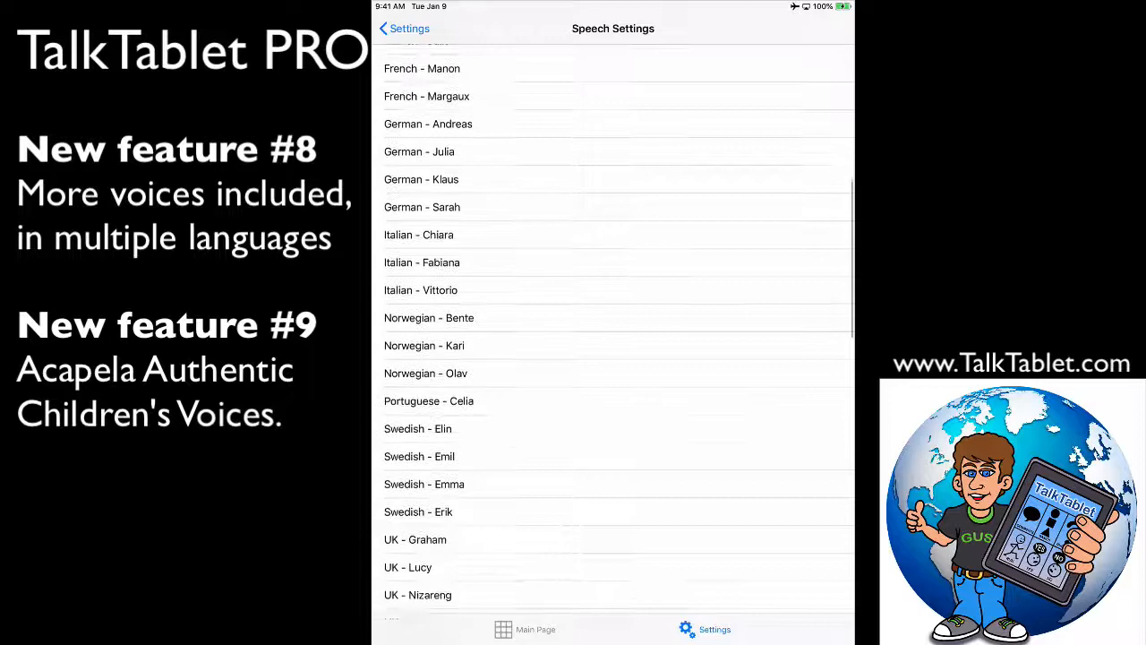
scroll(down, 3)
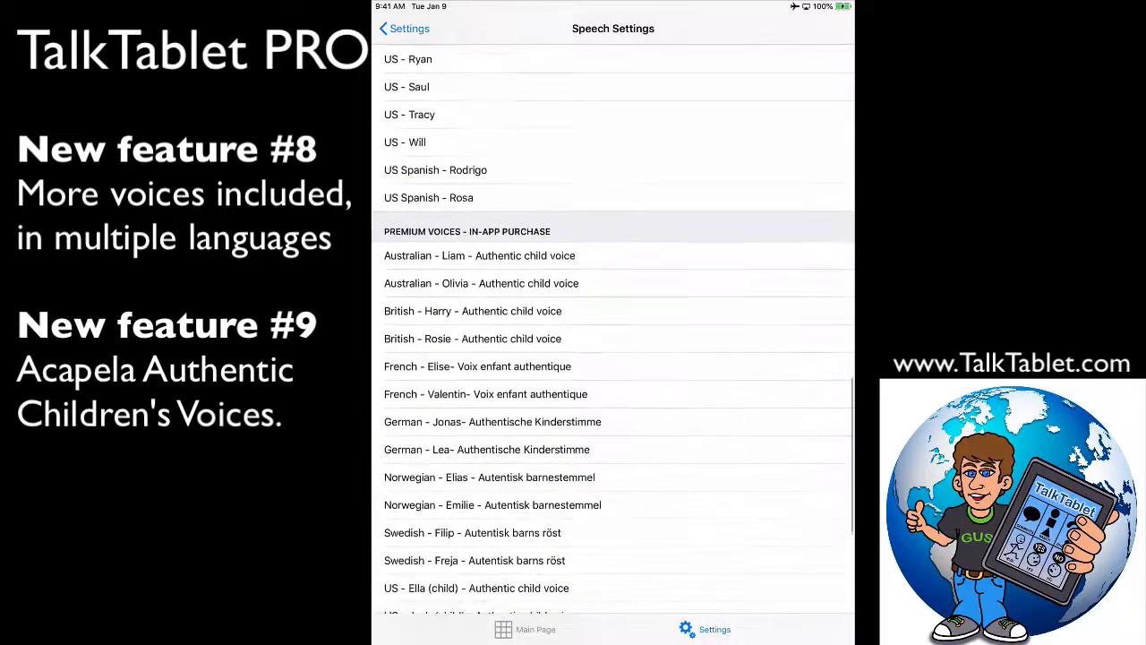
scroll(down, 3)
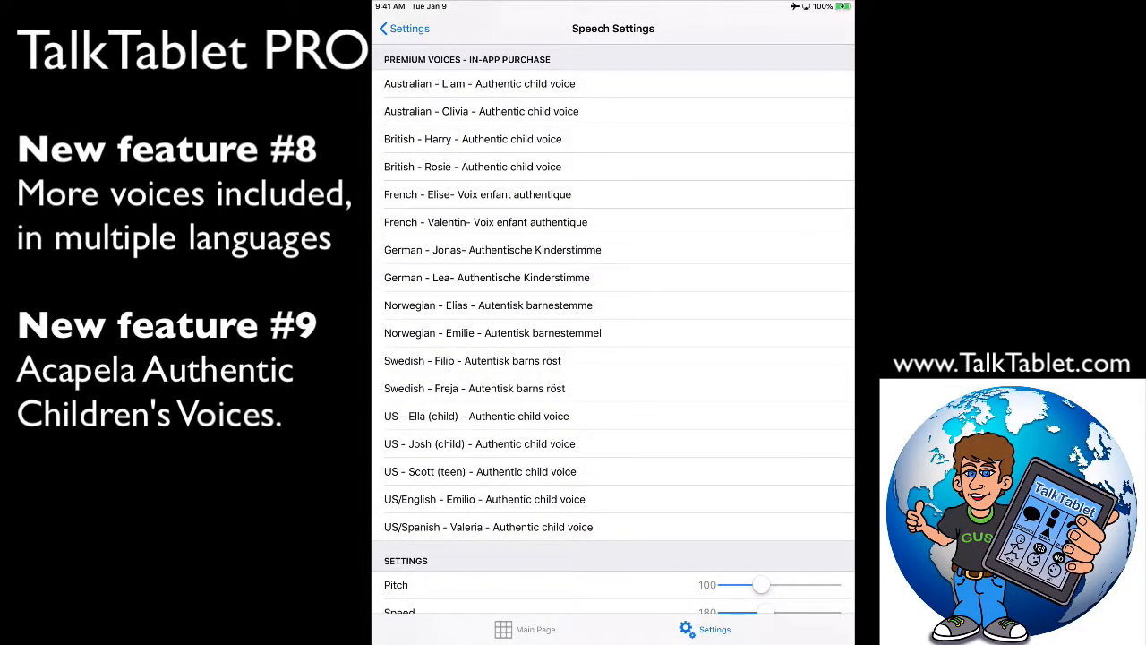